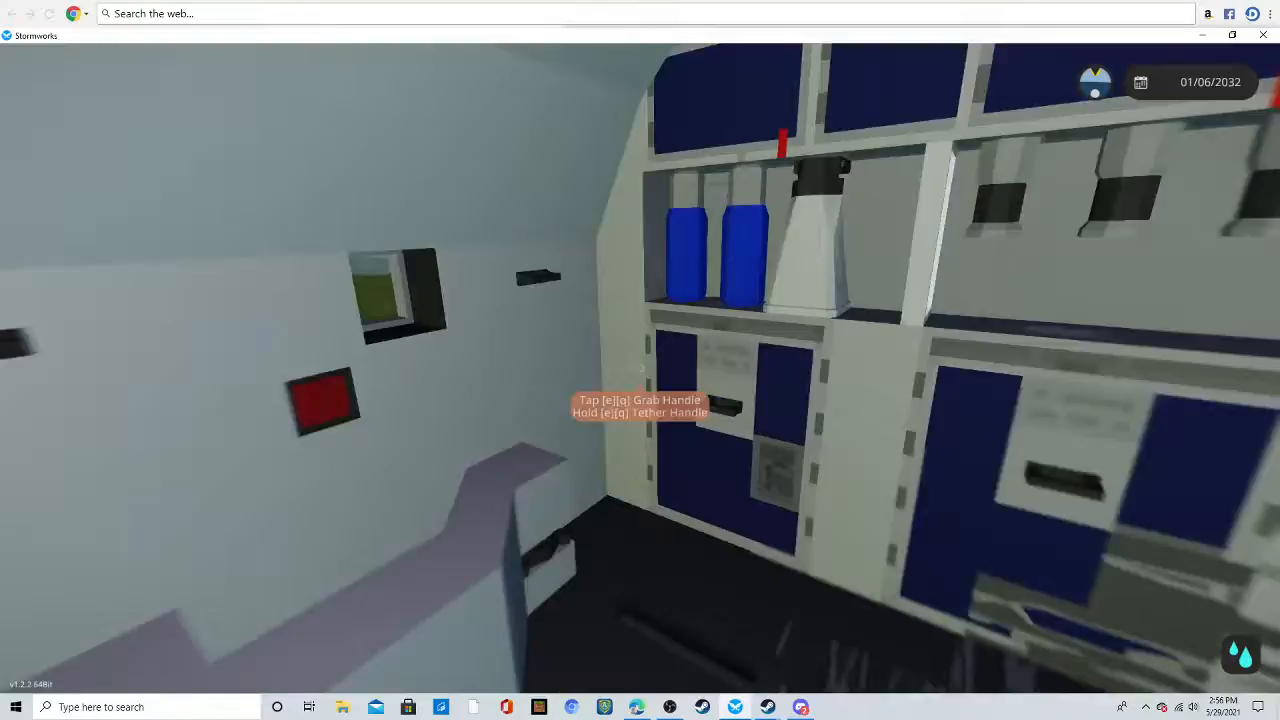
pyautogui.moveTo(640, 360)
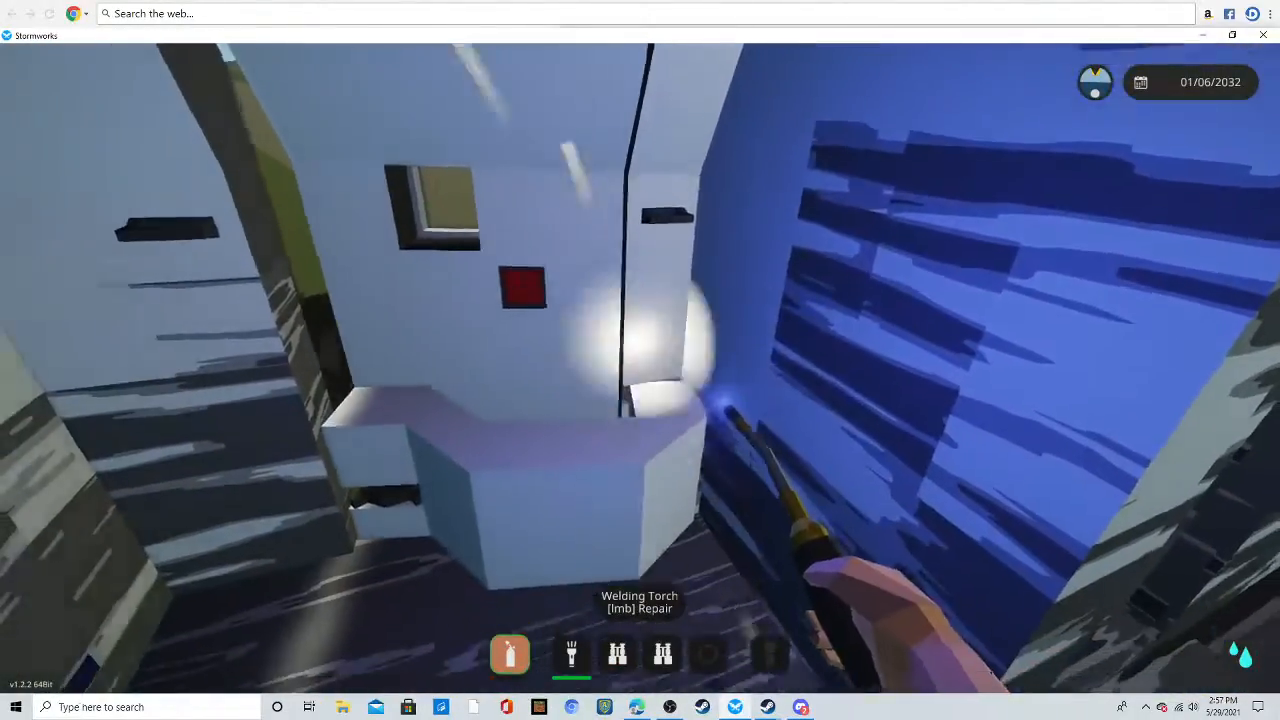
pyautogui.moveTo(640, 360)
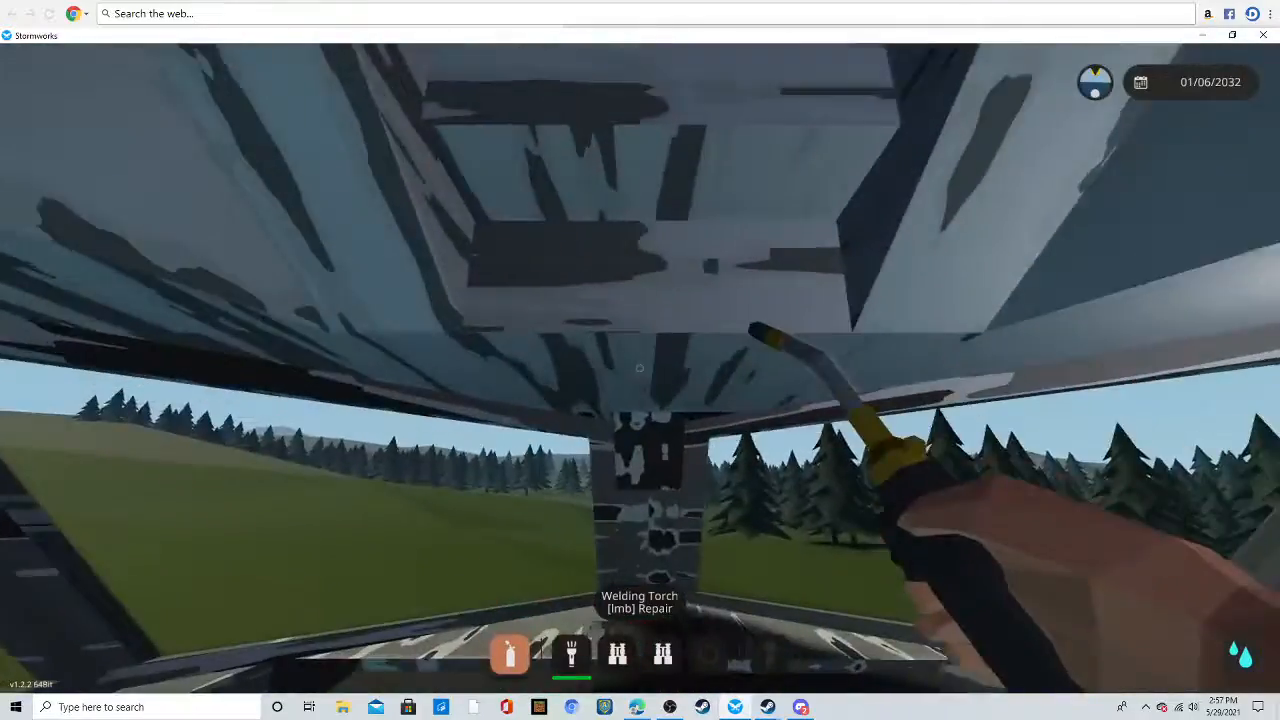
# Bring up the Stormworks pause menu after finishing the welding repairs.
pyautogui.press('Escape')
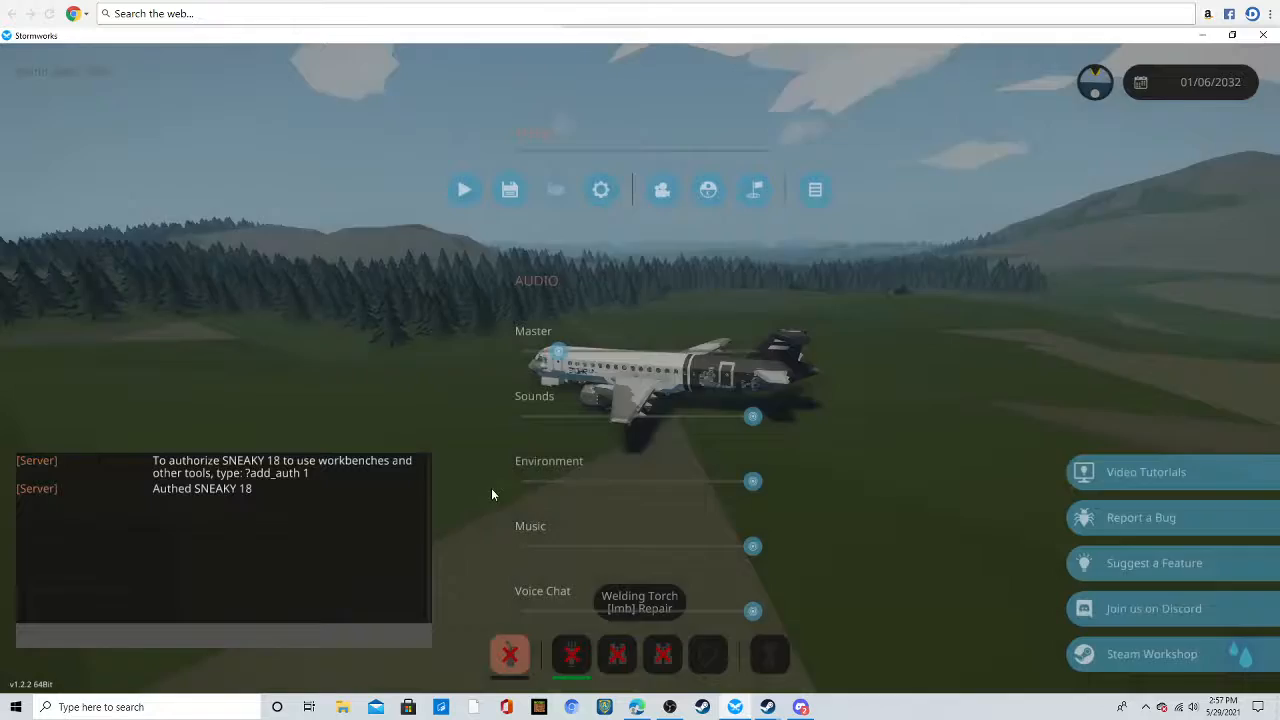
pyautogui.rightClick(1116, 652)
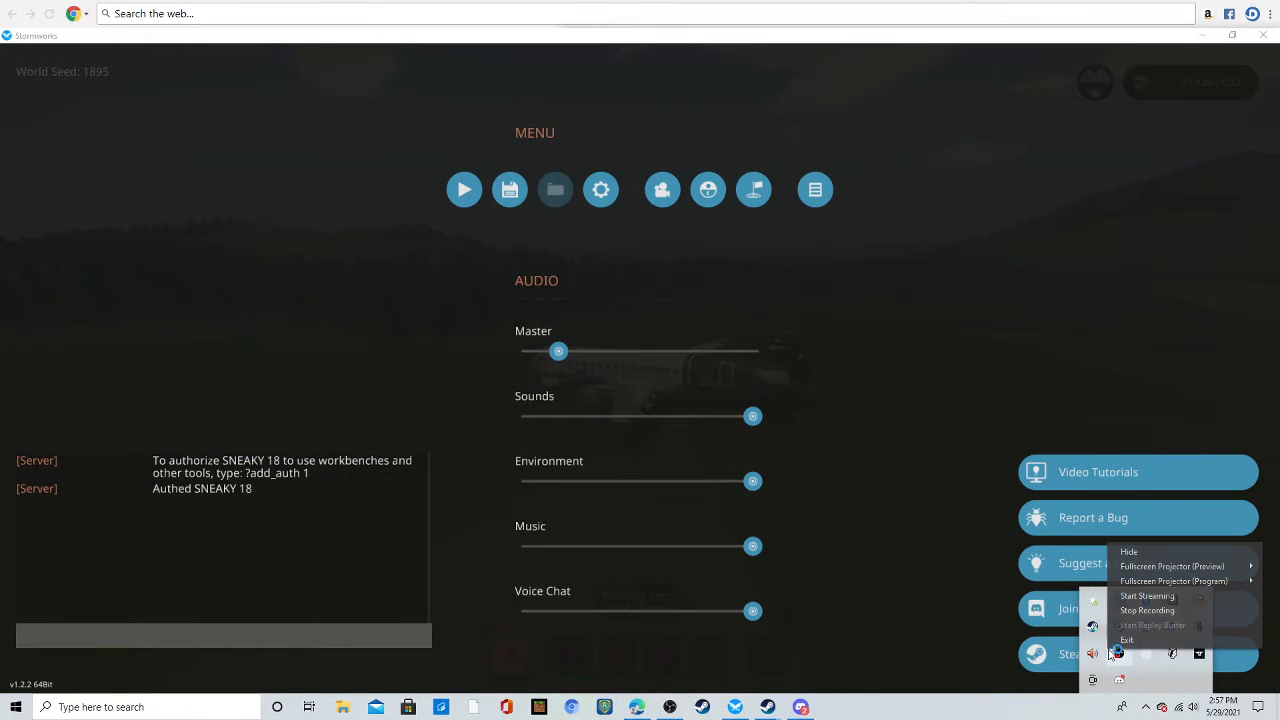